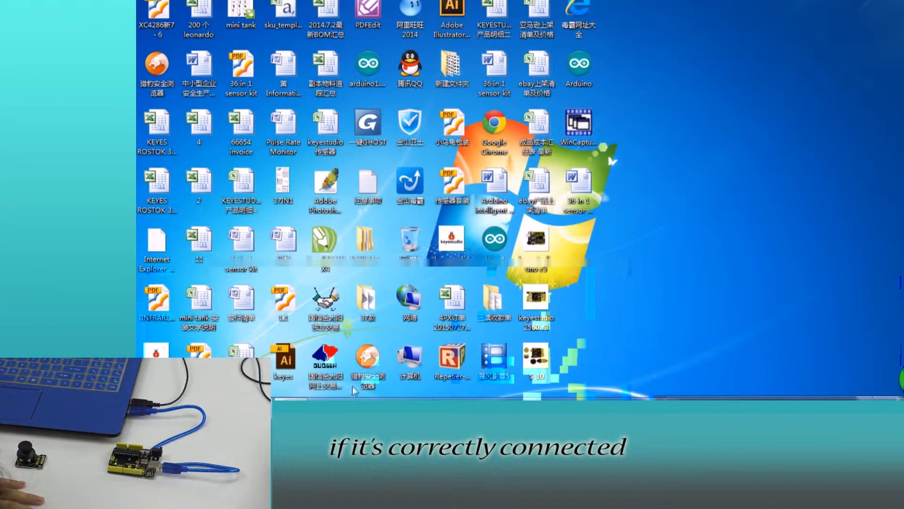
# Step: Expand Ports (COM & LPT) in Device Manager and confirm Arduino UNO R3 on COM6
pyautogui.rightClick(409, 358)
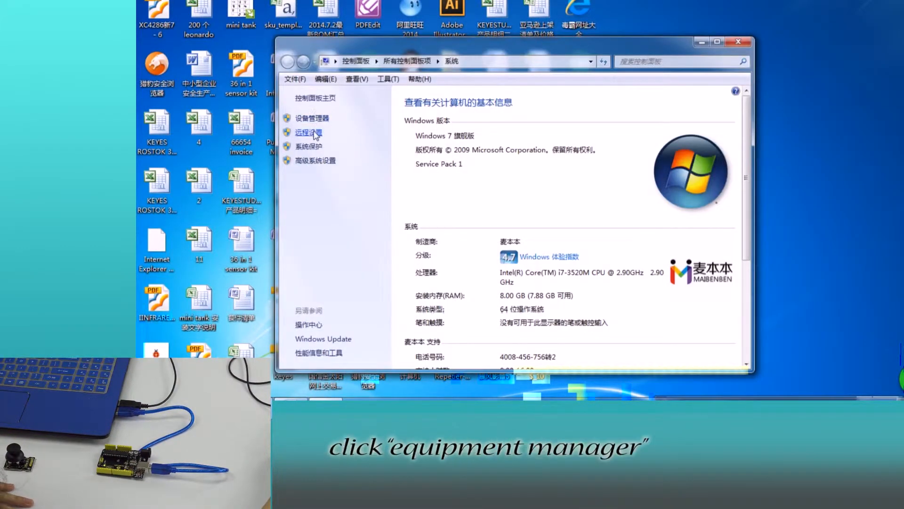
pyautogui.click(312, 118)
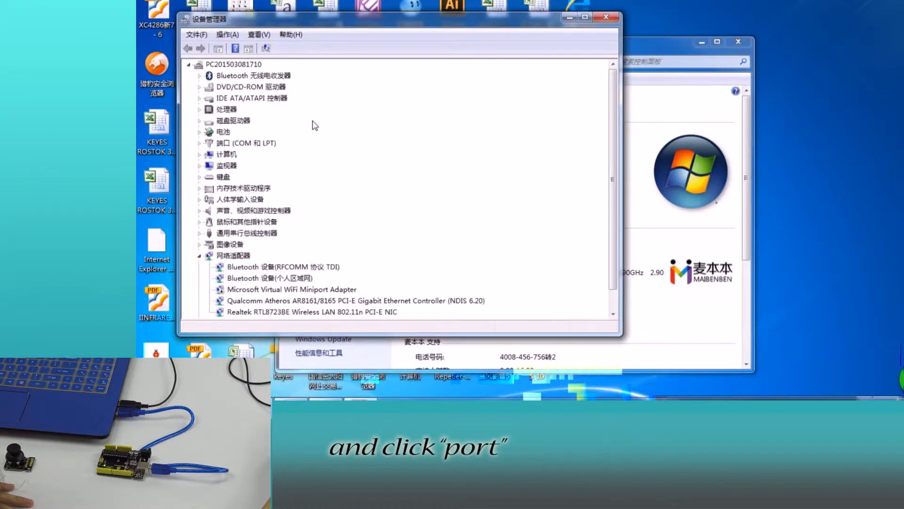
pyautogui.click(201, 142)
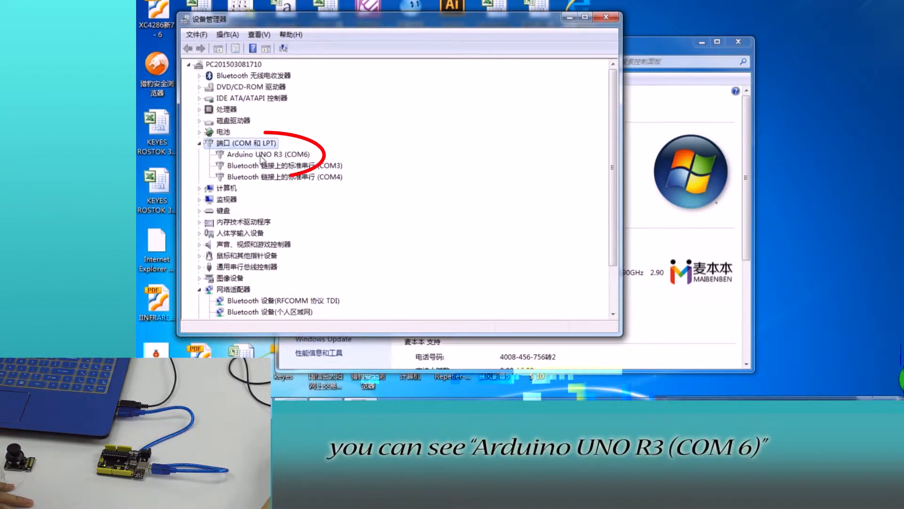
pyautogui.click(265, 154)
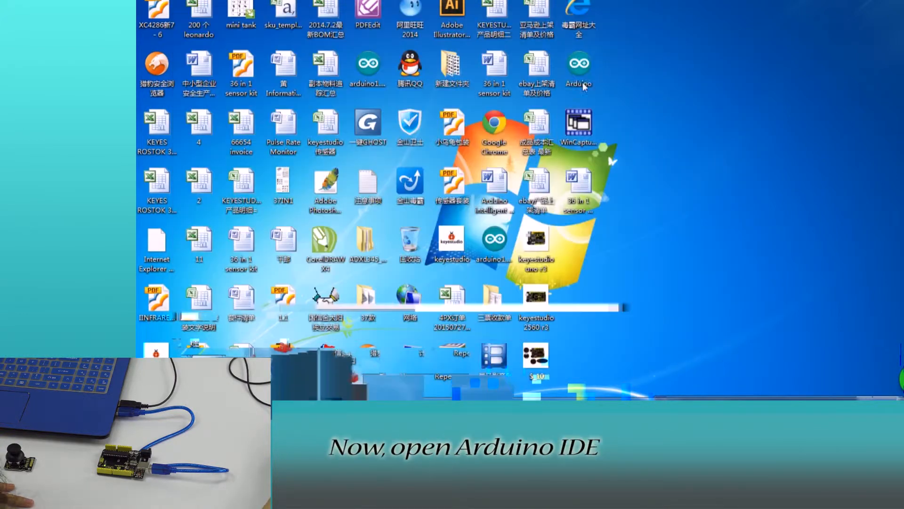
# Step: Launch Arduino IDE and target Arduino Uno on port COM6
pyautogui.doubleClick(578, 65)
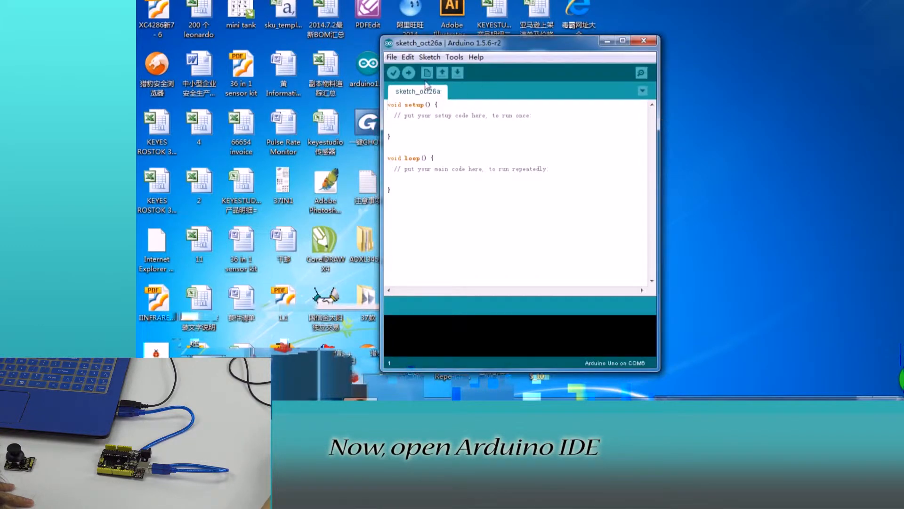
pyautogui.click(454, 56)
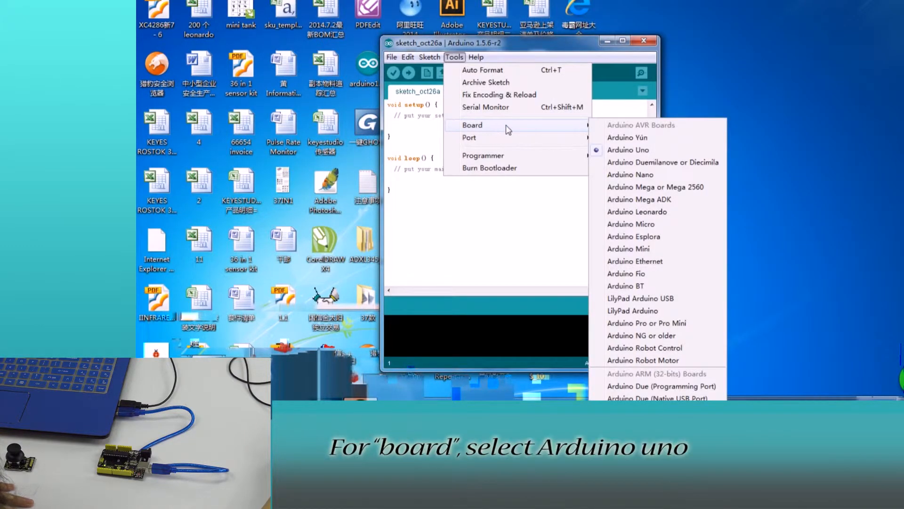
pyautogui.click(629, 149)
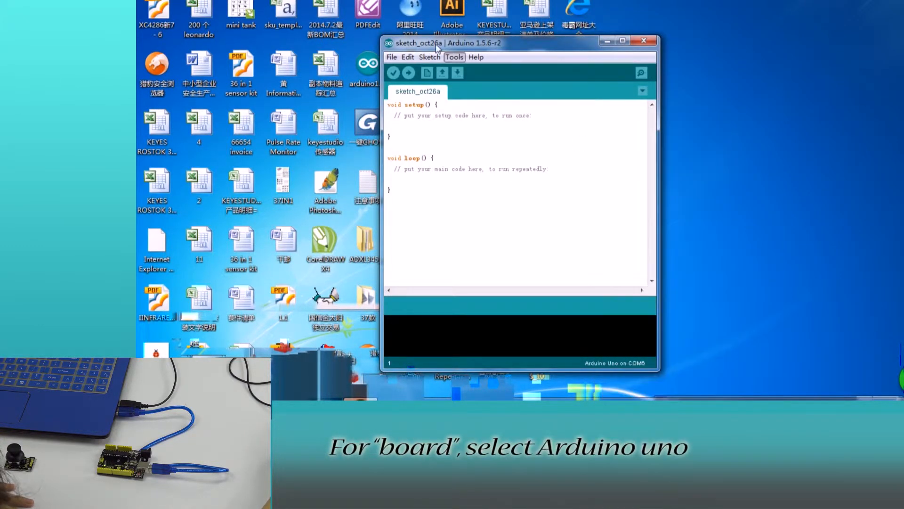
pyautogui.click(454, 57)
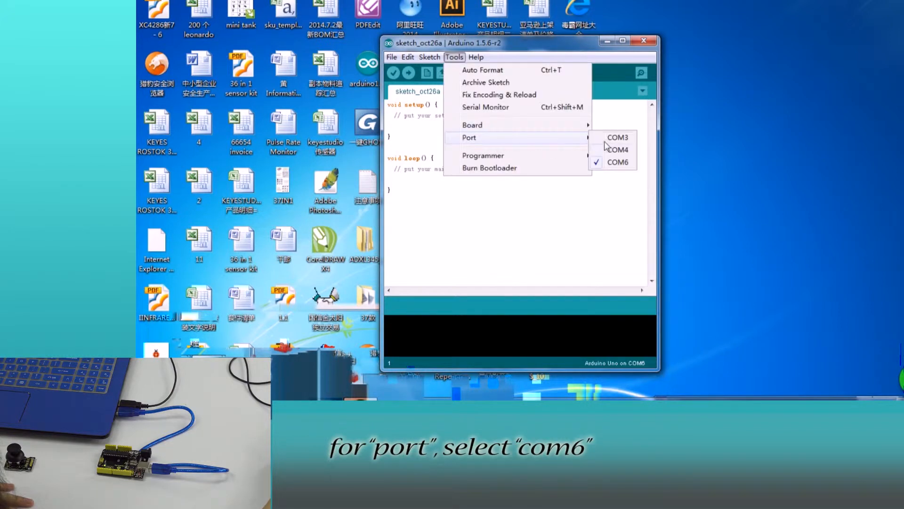
pyautogui.click(618, 163)
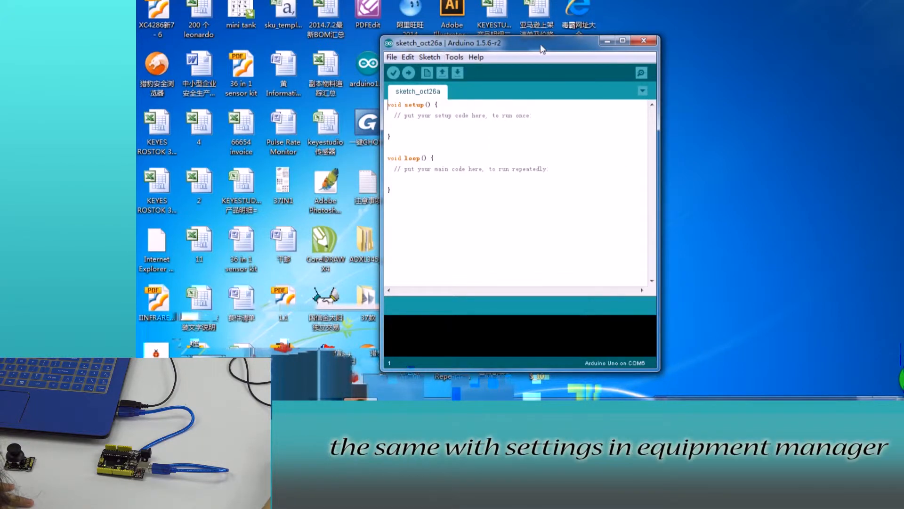
# Step: Move the sketch window to the right beside the Word document
pyautogui.moveTo(516, 41); pyautogui.dragTo(623, 50)
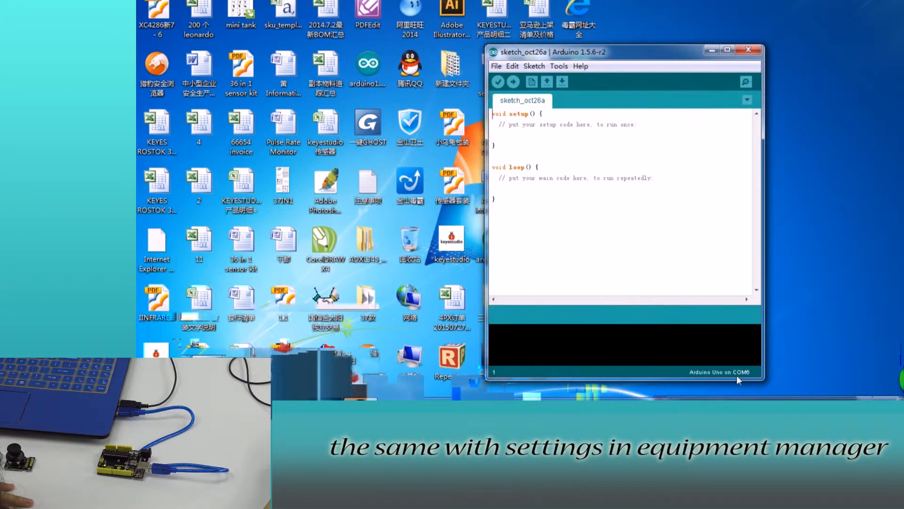
pyautogui.click(745, 82)
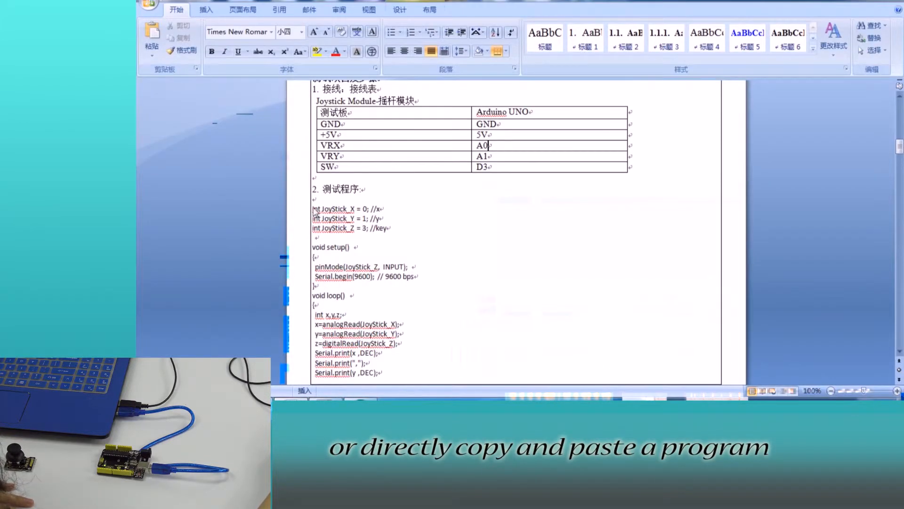
# Step: Select the joystick test program code in the Word document for copying
pyautogui.moveTo(314, 210); pyautogui.dragTo(352, 228)
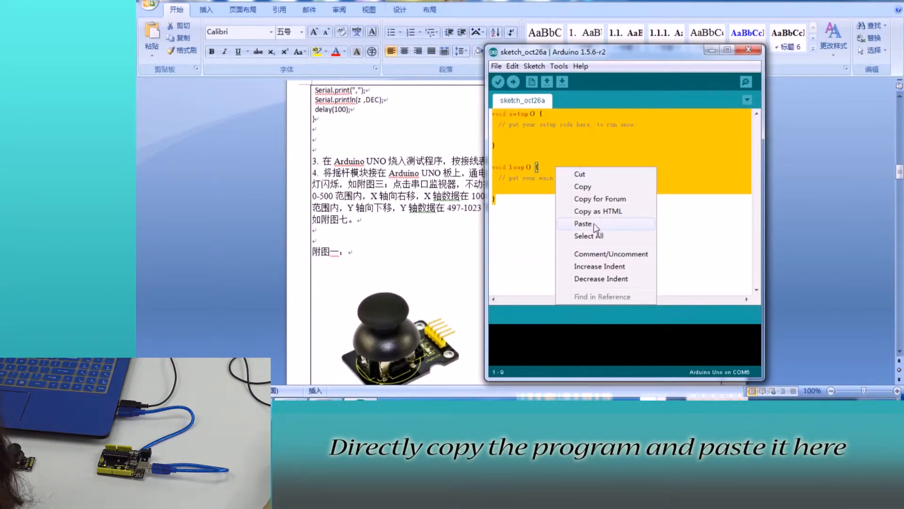
# Step: Paste the joystick test code into the sketch and verify it compiles
pyautogui.click(497, 81)
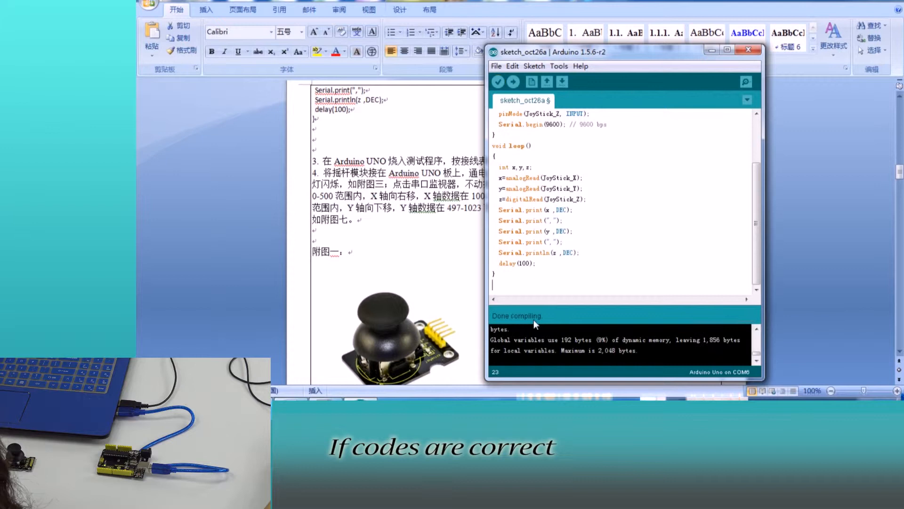
pyautogui.click(512, 81)
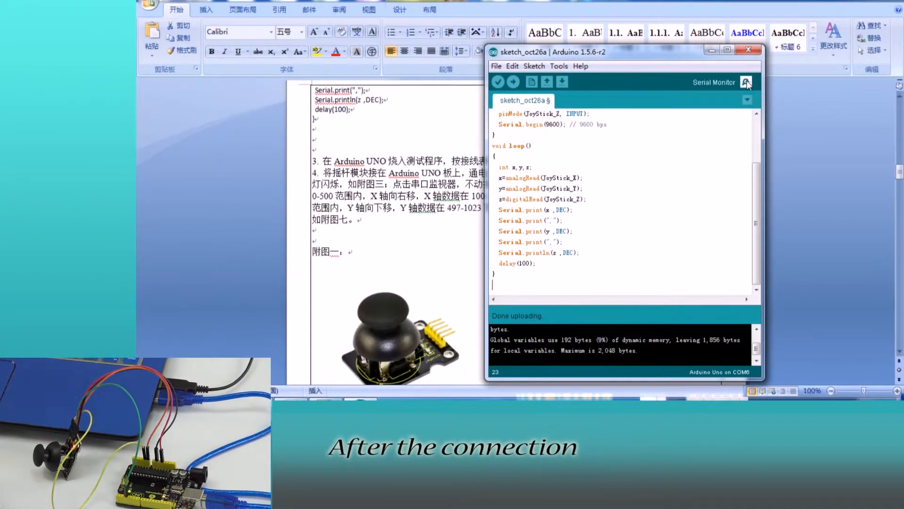
# Step: Show the Serial Monitor streaming joystick x,y,z readings around 496, 493, 0
pyautogui.click(746, 81)
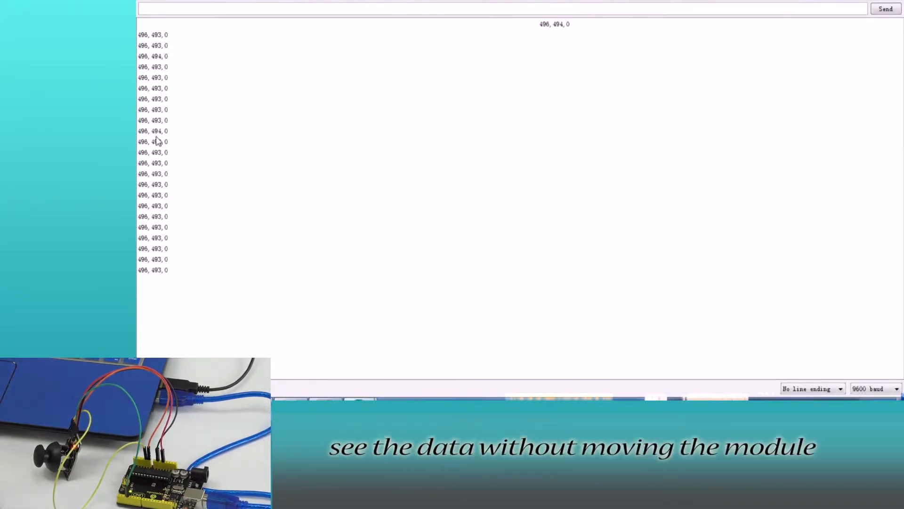